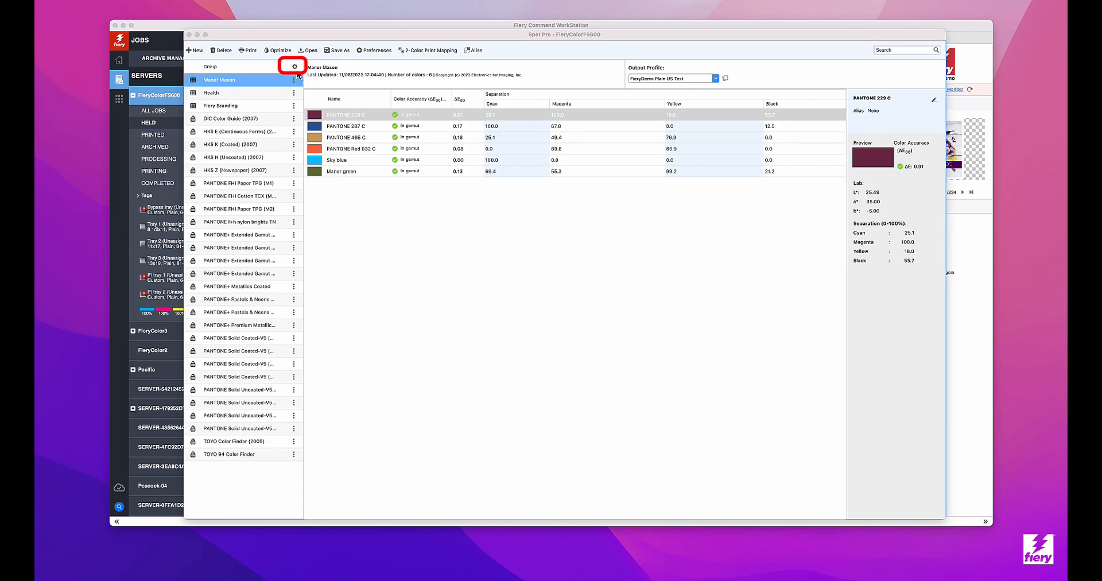
Step: In the Enable/Disable spot color groups dialog, leave only six groups checked
{"action": "left_click", "coordinate": [293, 67]}
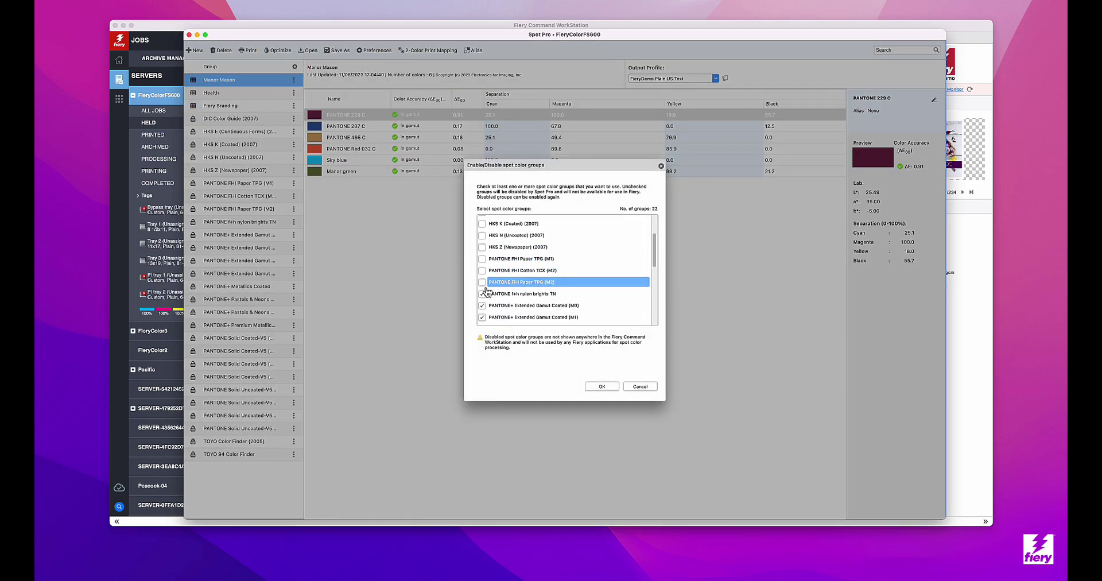
{"action": "scroll", "scroll_direction": "down", "scroll_amount": 3}
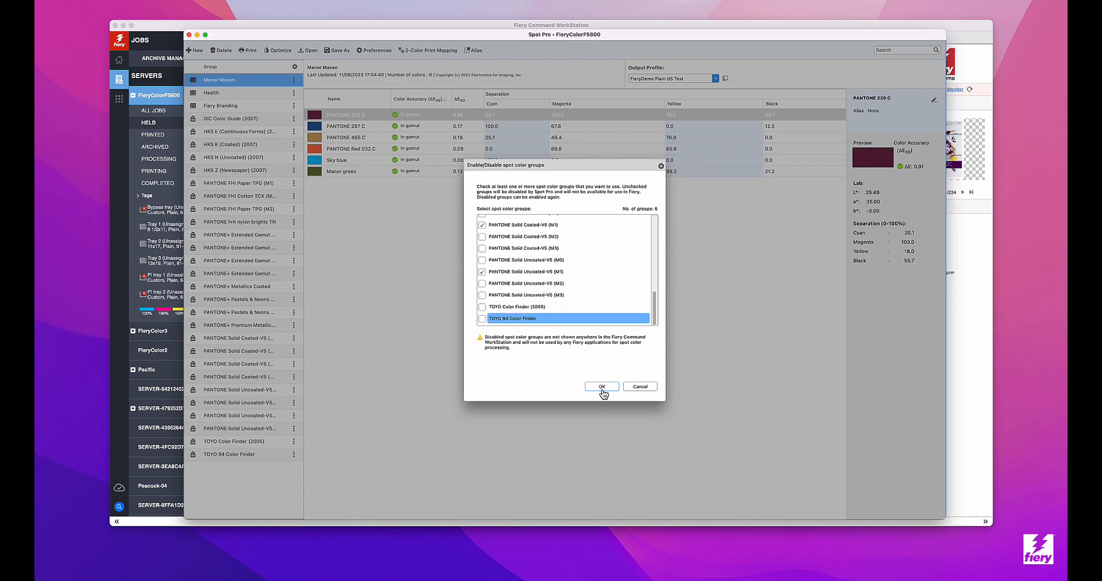
Step: Apply the six-group list, then additionally enable PANTONE+ Extended Gamut Coated (M1)
{"action": "left_click", "coordinate": [601, 386]}
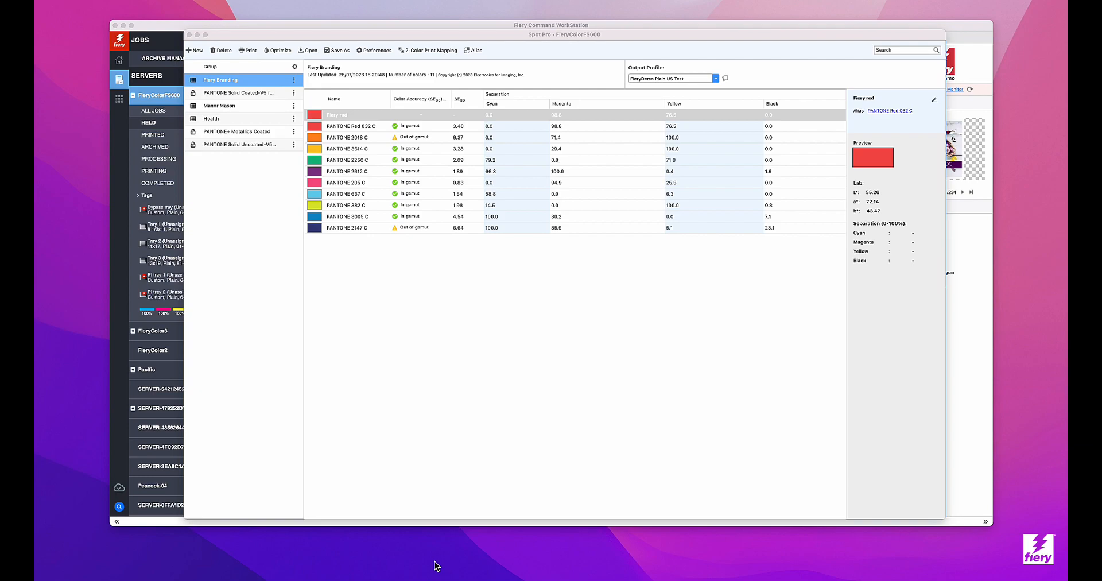
{"action": "mouse_move", "coordinate": [327, 337]}
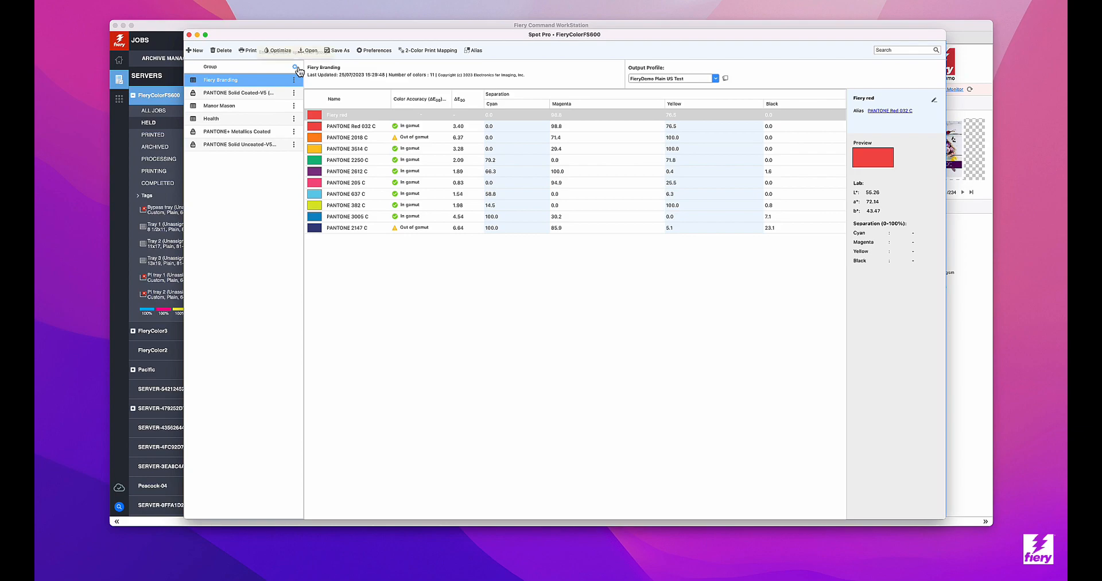
{"action": "left_click", "coordinate": [295, 68]}
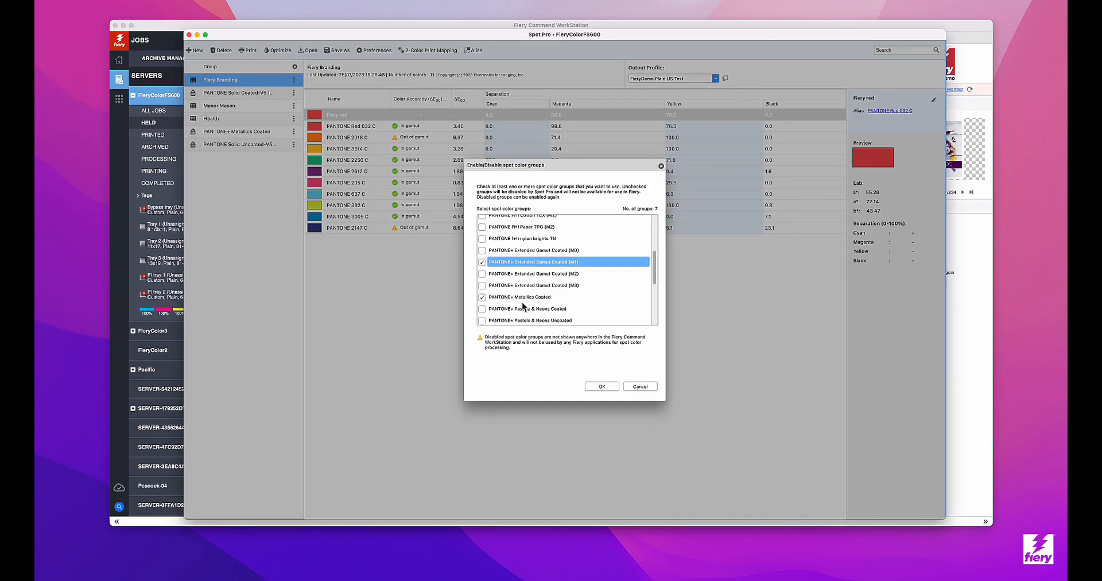
{"action": "left_click", "coordinate": [601, 386]}
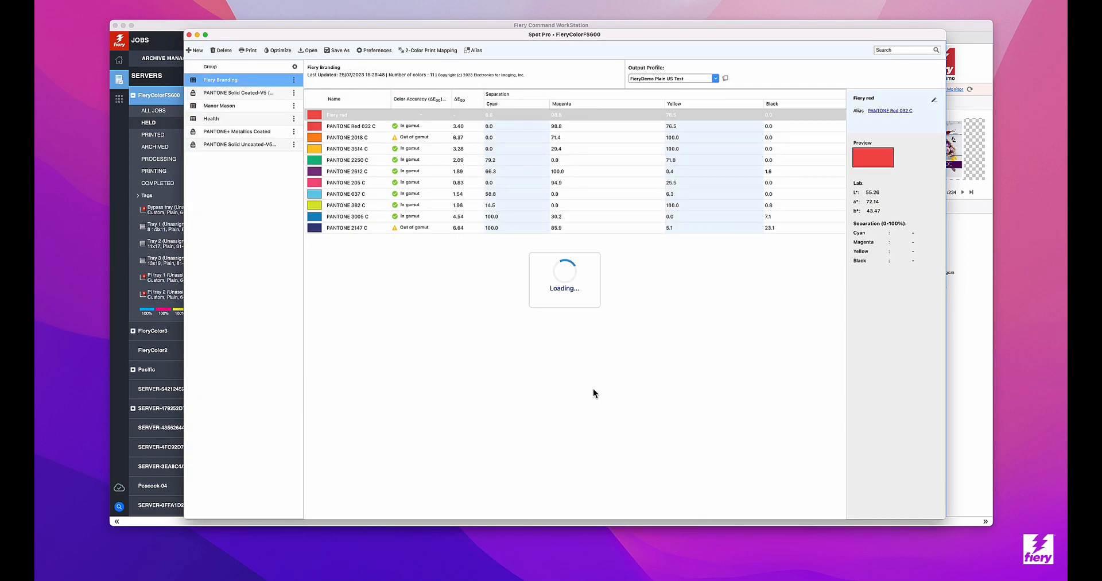